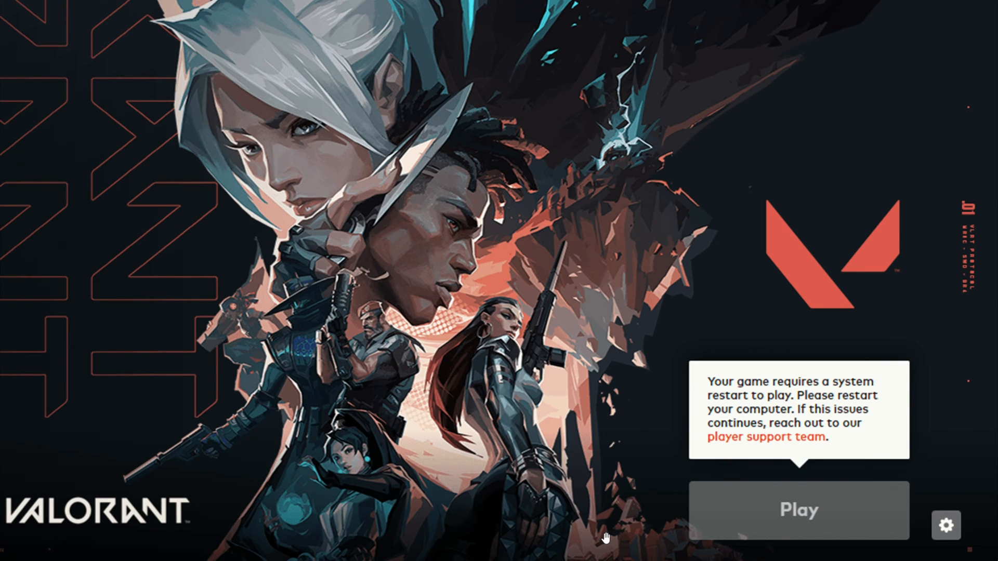
pyautogui.moveTo(851, 464)
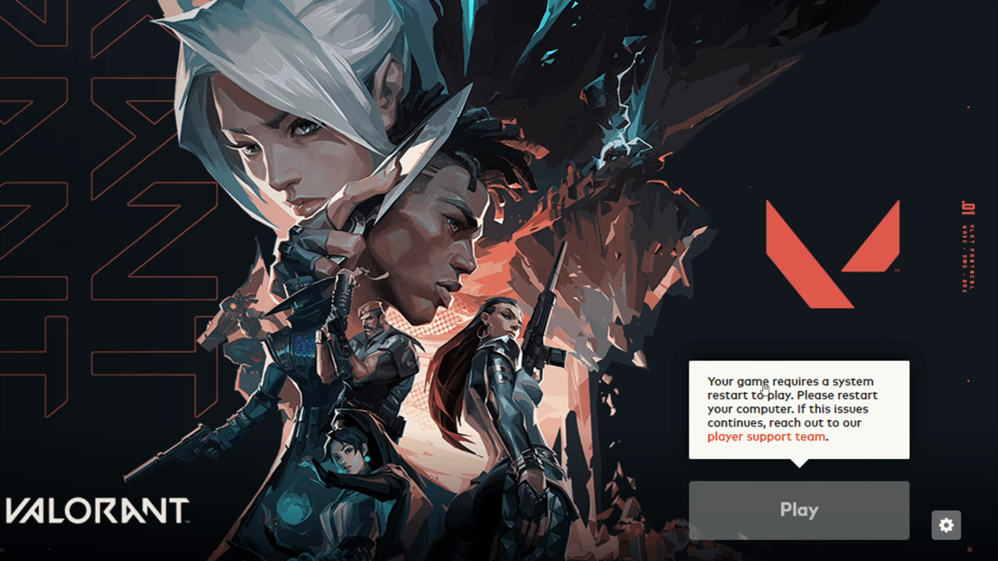
pyautogui.moveTo(742, 349)
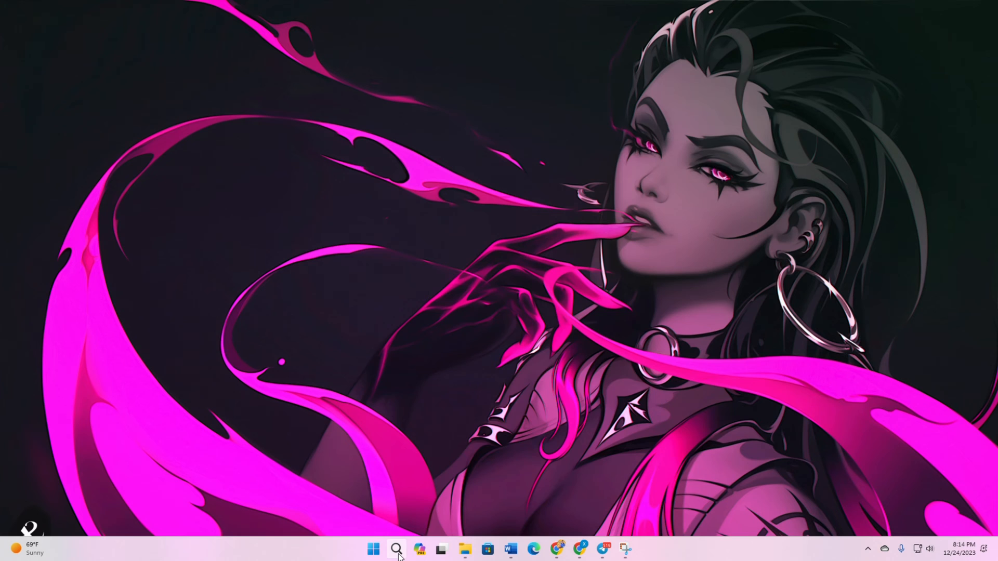
# Search for 'services' and launch the Services app.
pyautogui.click(395, 549)
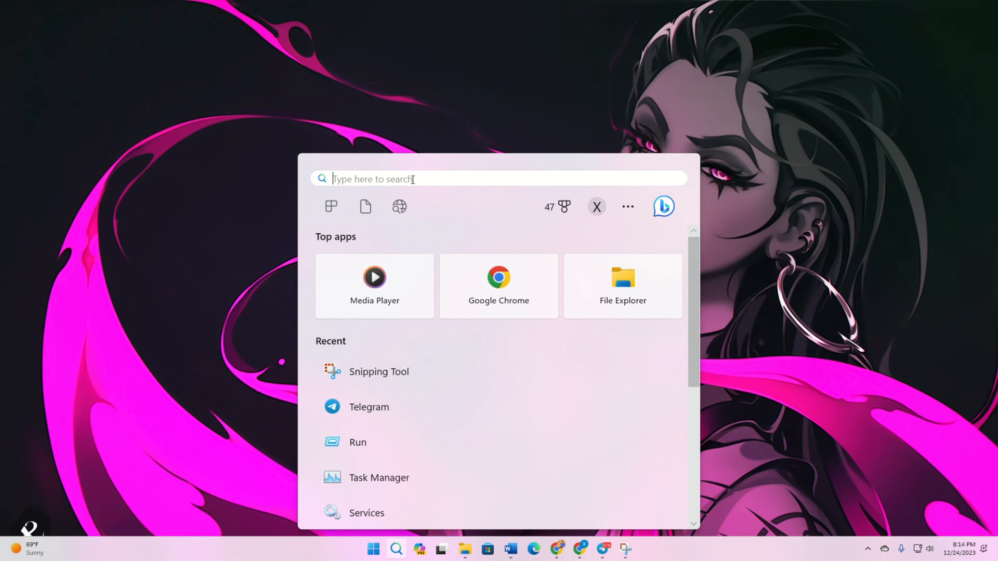
pyautogui.write('services')
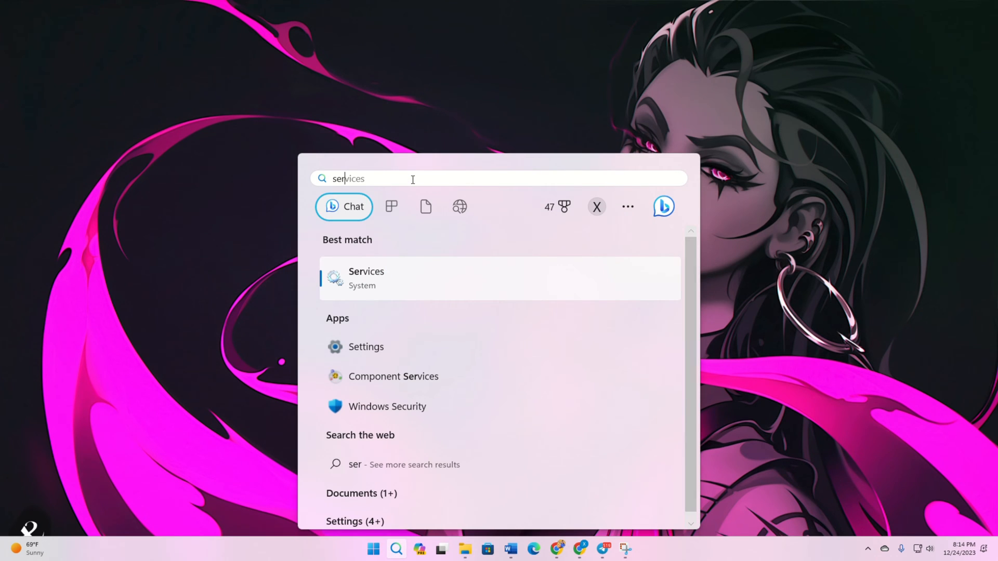
pyautogui.click(367, 278)
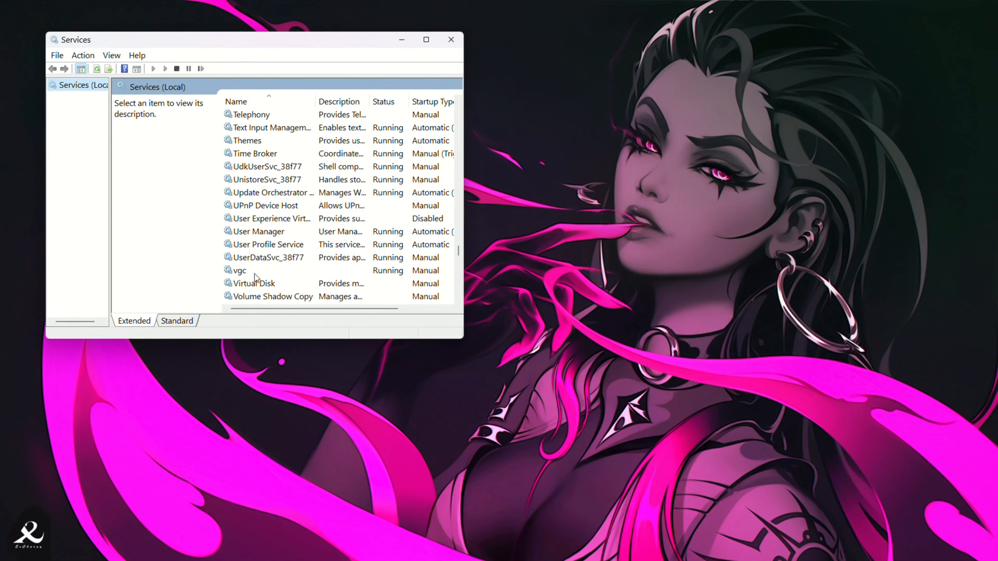
# Set the vgc service's startup type to Automatic and restart the service.
pyautogui.doubleClick(241, 270)
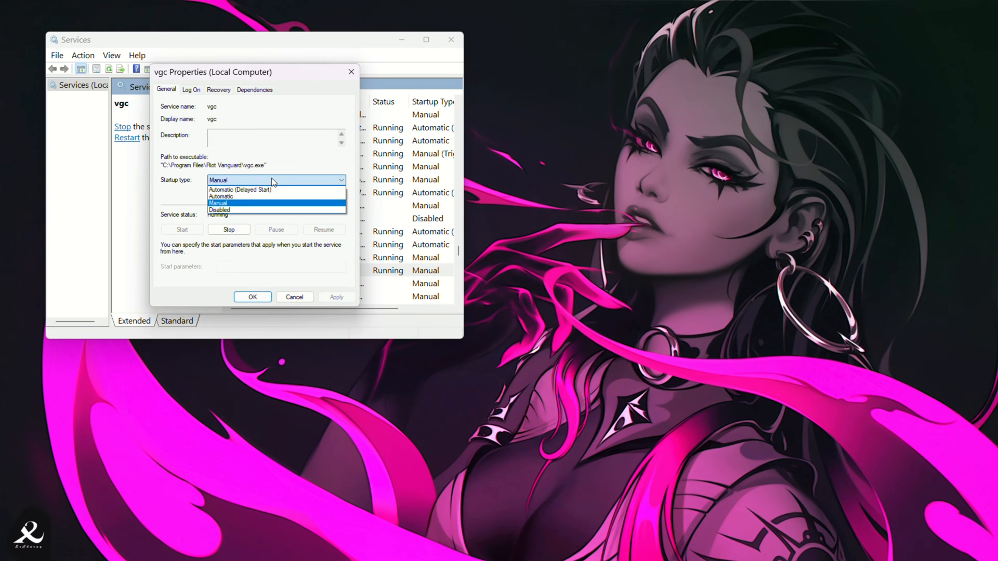
pyautogui.click(221, 196)
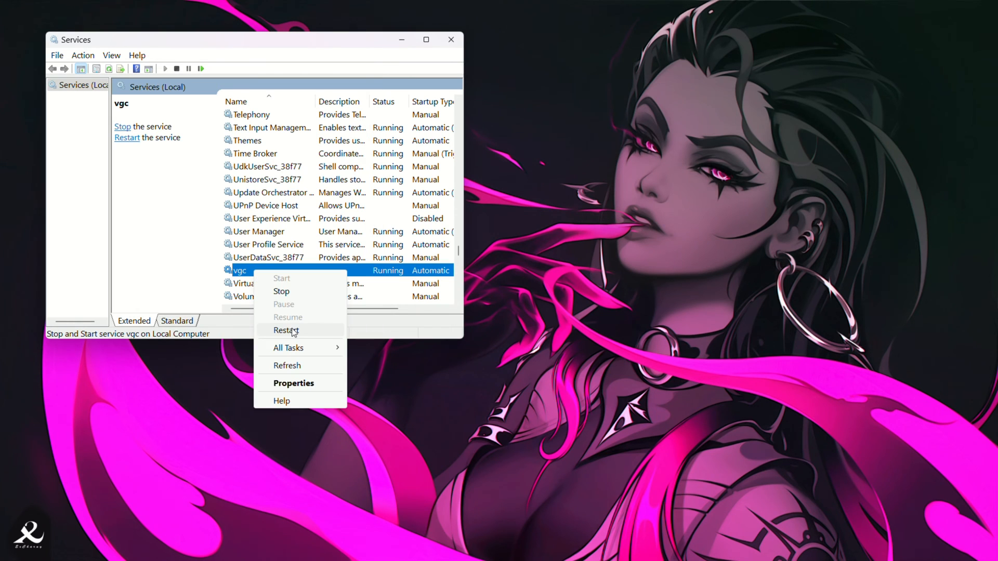
pyautogui.click(286, 330)
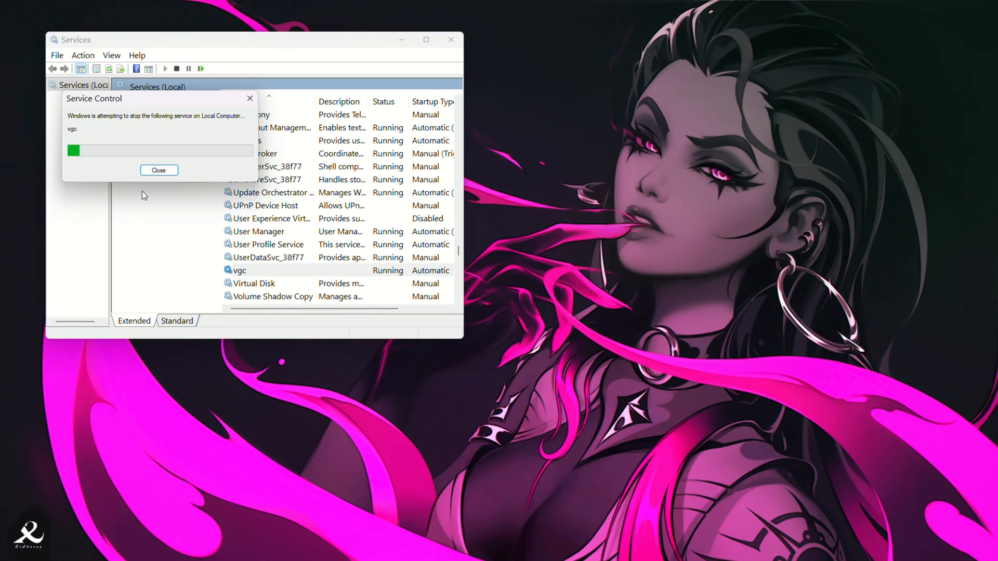
pyautogui.click(396, 549)
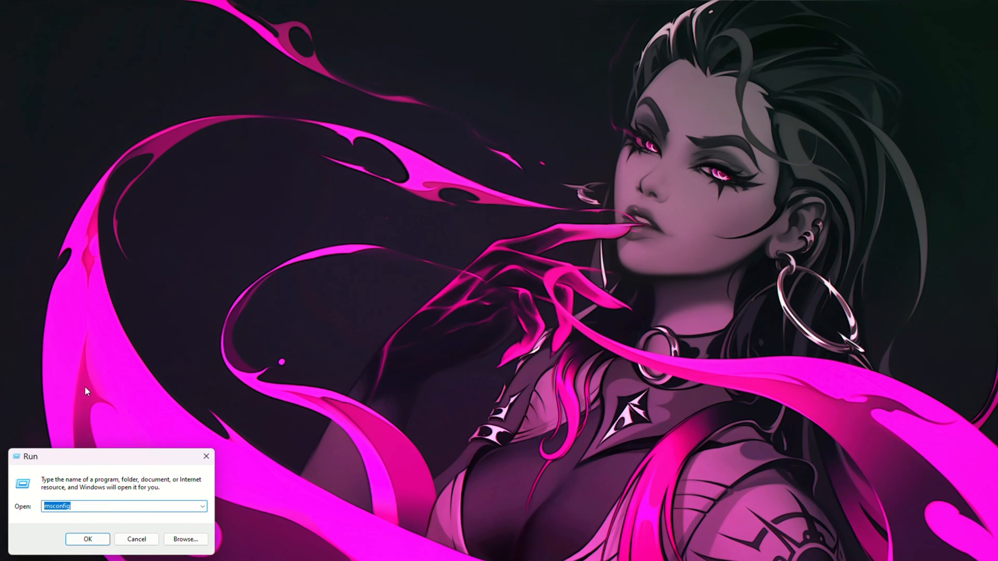
# In msconfig's Services tab, hide all Microsoft services, review the list, and confirm with OK.
pyautogui.click(87, 540)
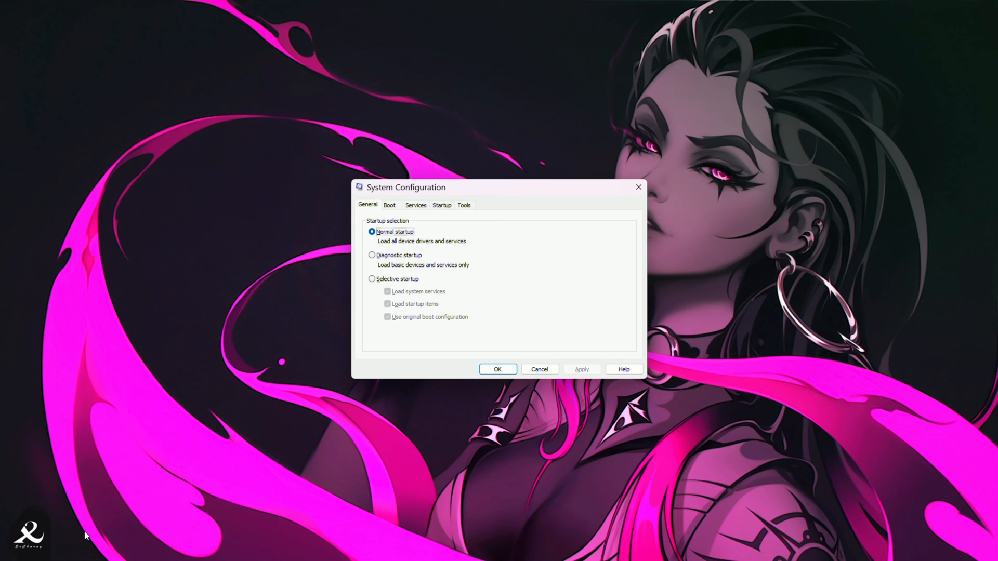
pyautogui.click(415, 205)
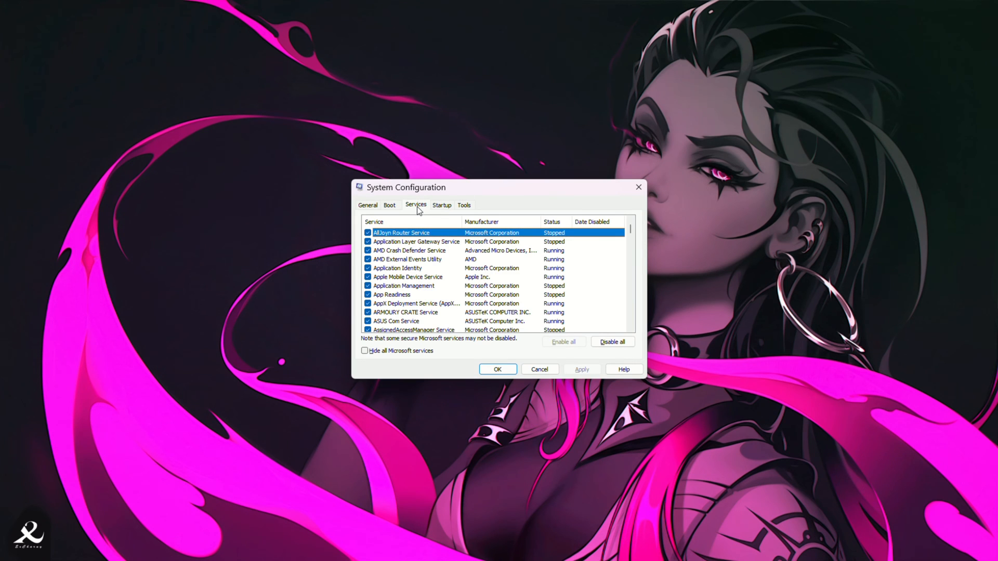
pyautogui.scroll(-3)
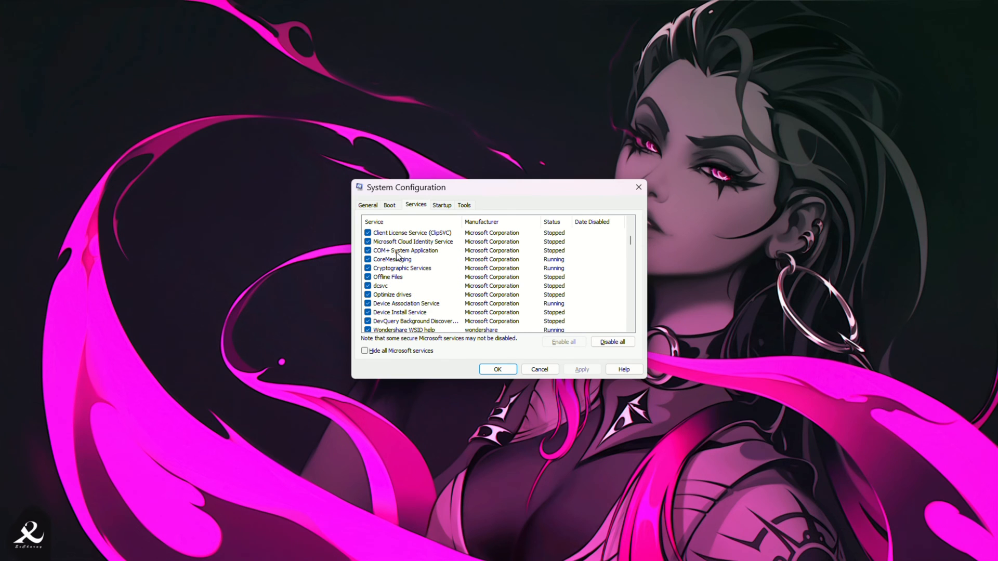
pyautogui.click(365, 351)
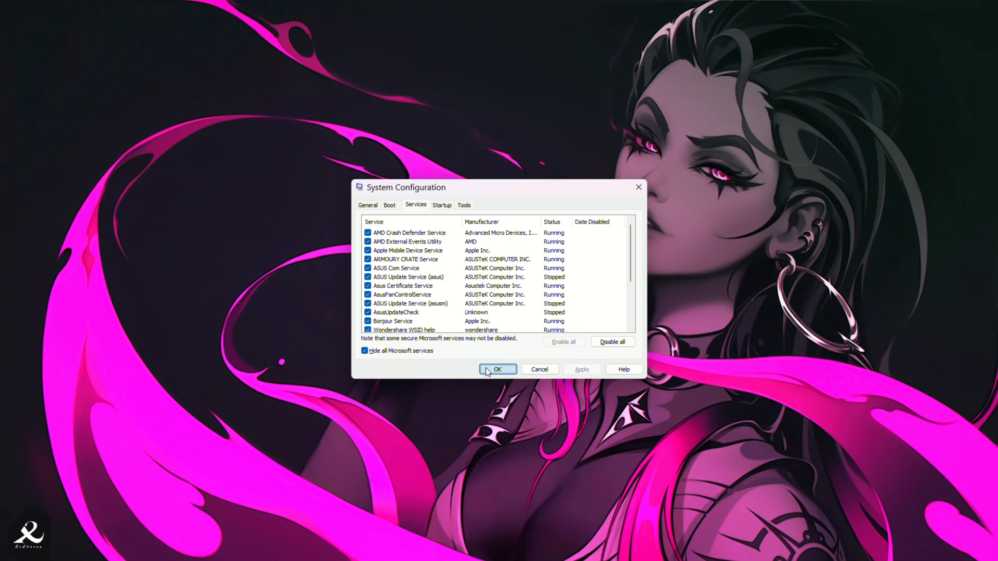
pyautogui.click(373, 548)
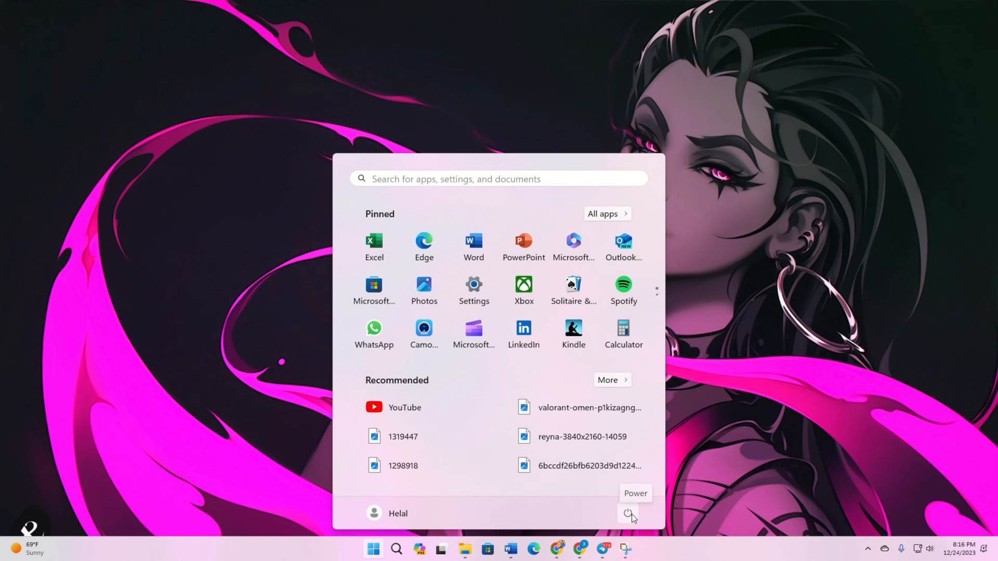
# Show the Power options from the Start menu.
pyautogui.click(627, 514)
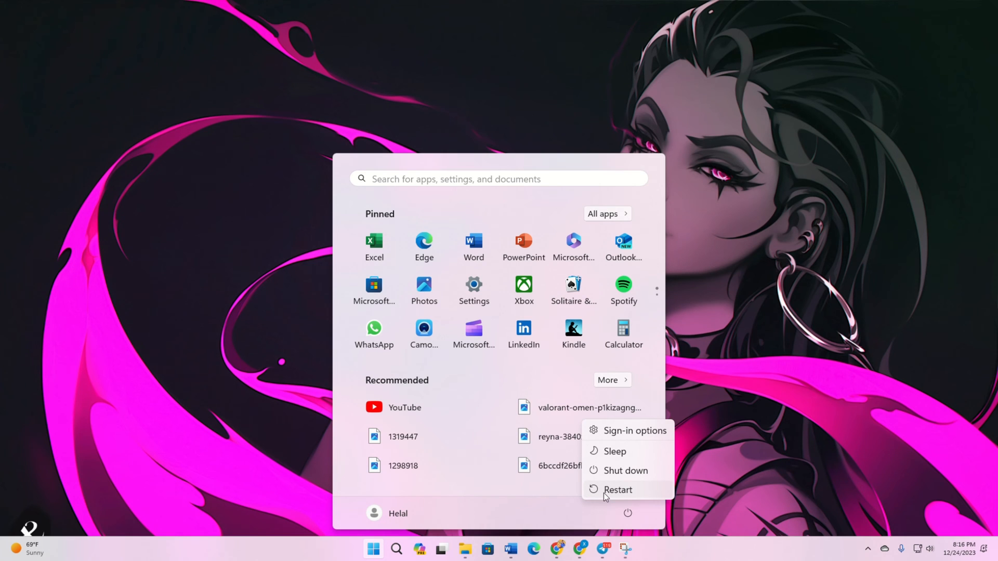
pyautogui.moveTo(626, 471)
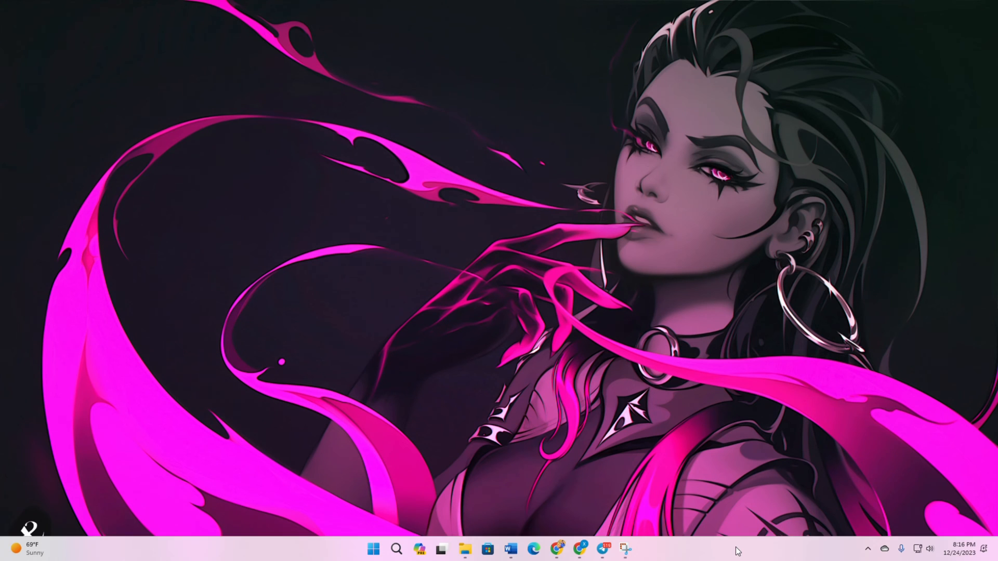
# Enable vgtray in Task Manager's Startup apps, then show the Details process list.
pyautogui.rightClick(738, 549)
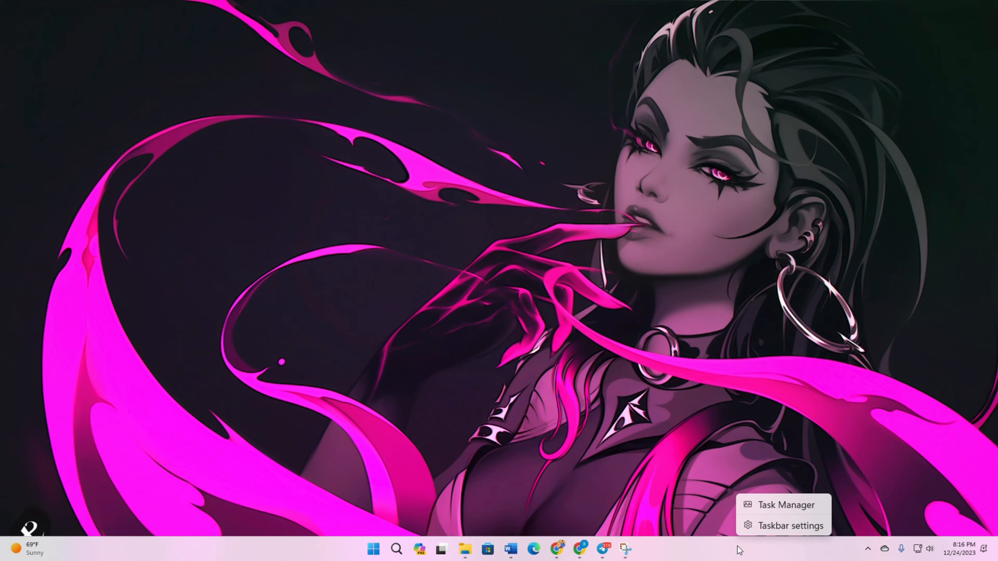
pyautogui.click(786, 505)
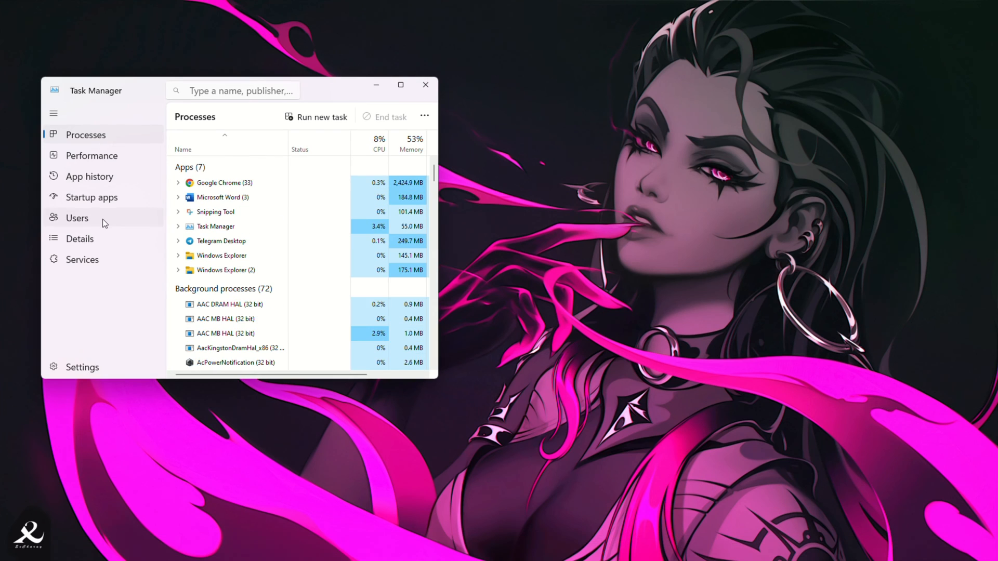
pyautogui.click(91, 197)
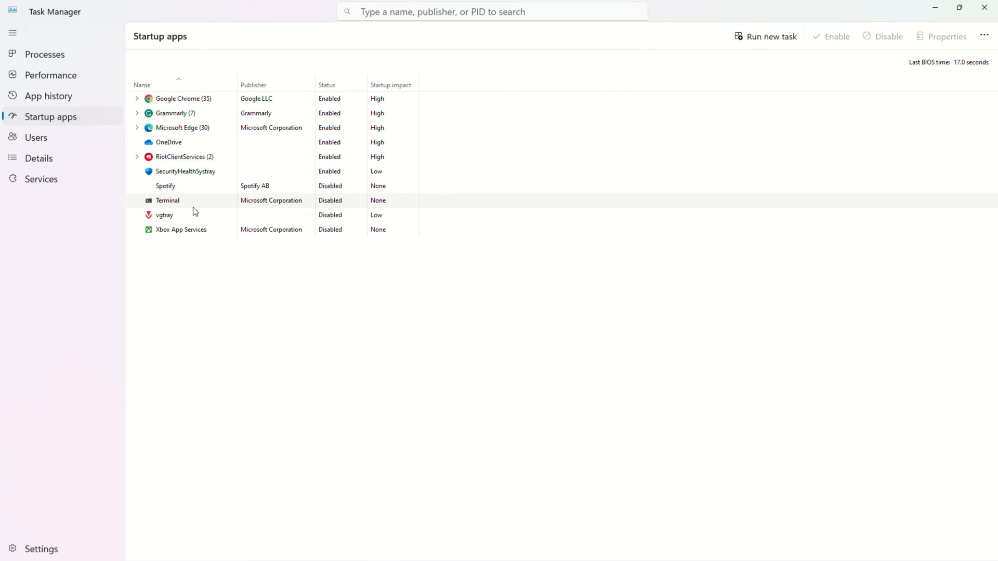
pyautogui.rightClick(164, 215)
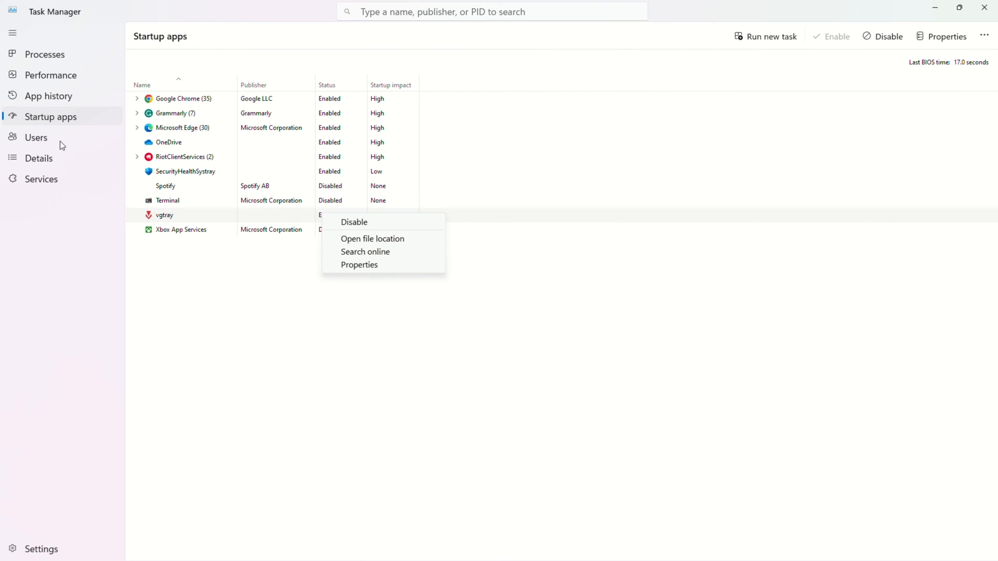
pyautogui.click(39, 158)
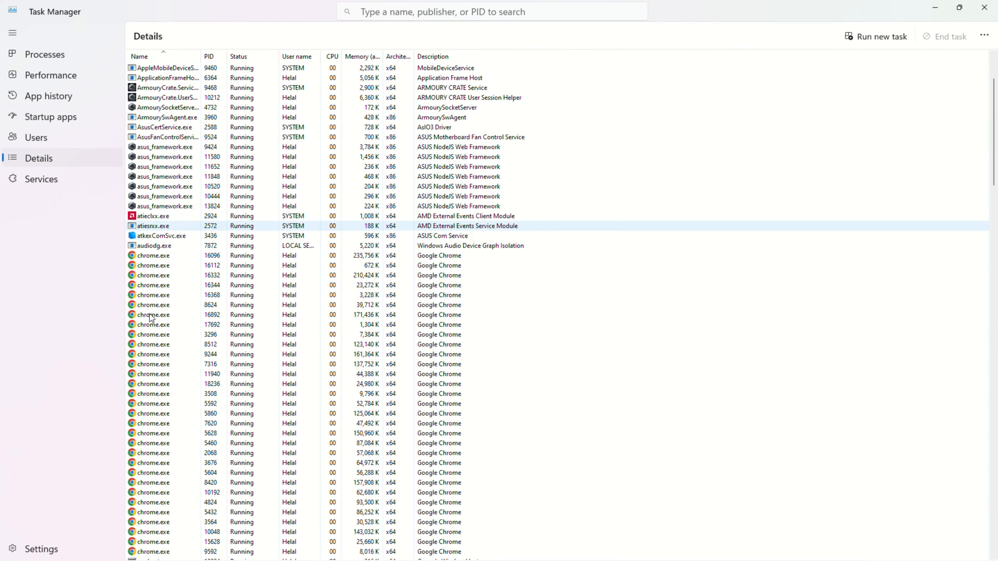
# Set RiotClientServices.exe to High priority and confirm the change.
pyautogui.scroll(-3)
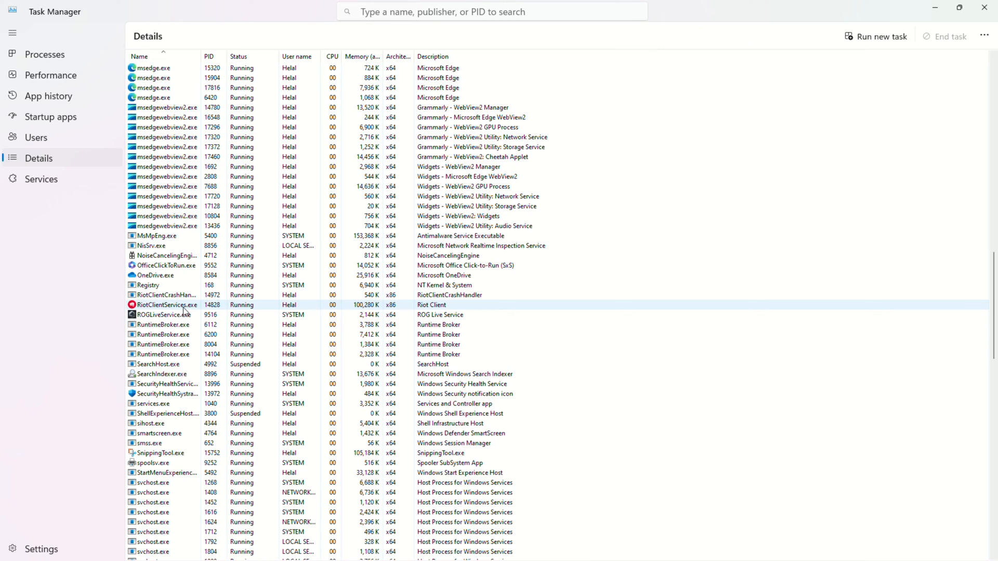
pyautogui.click(165, 305)
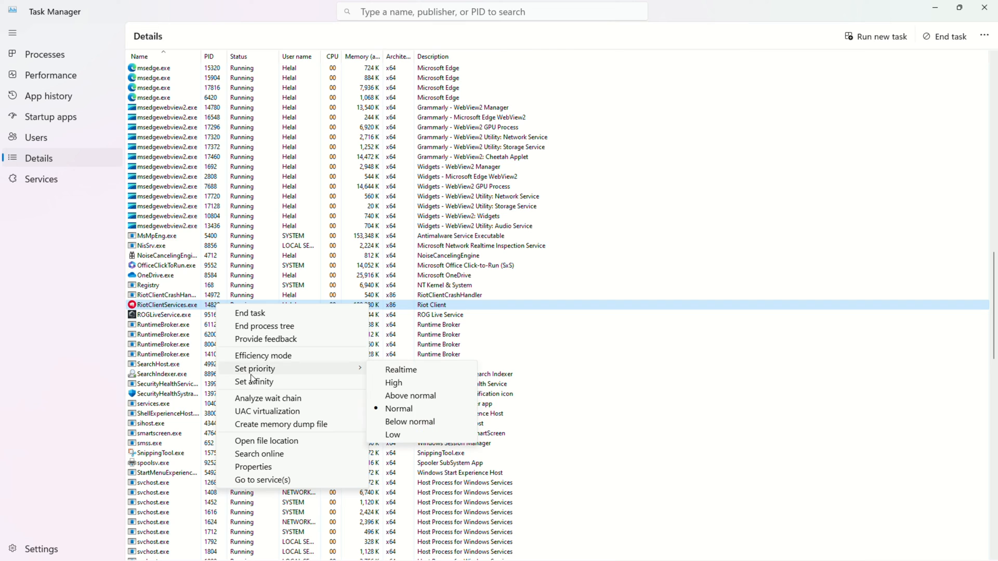
pyautogui.click(394, 382)
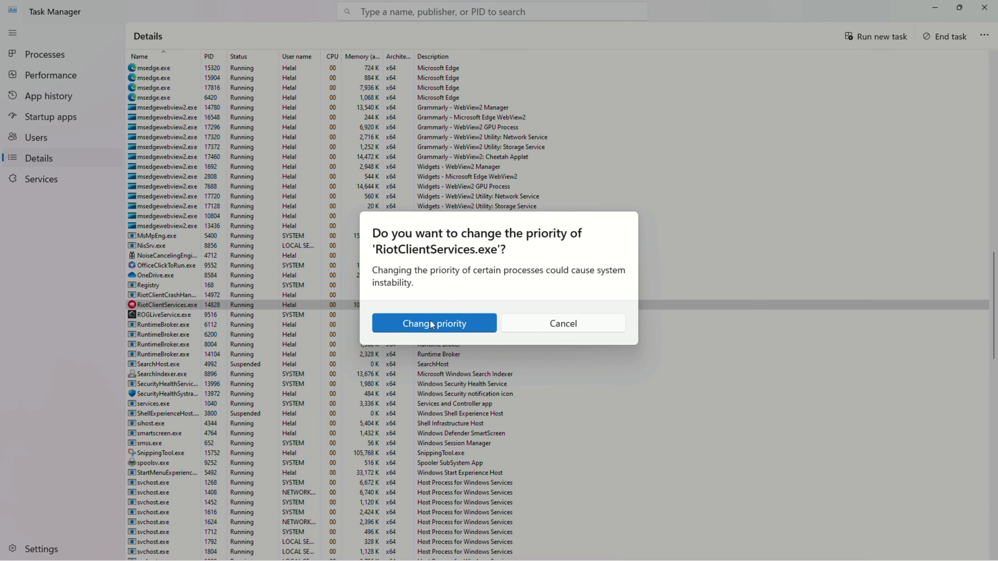
pyautogui.click(435, 324)
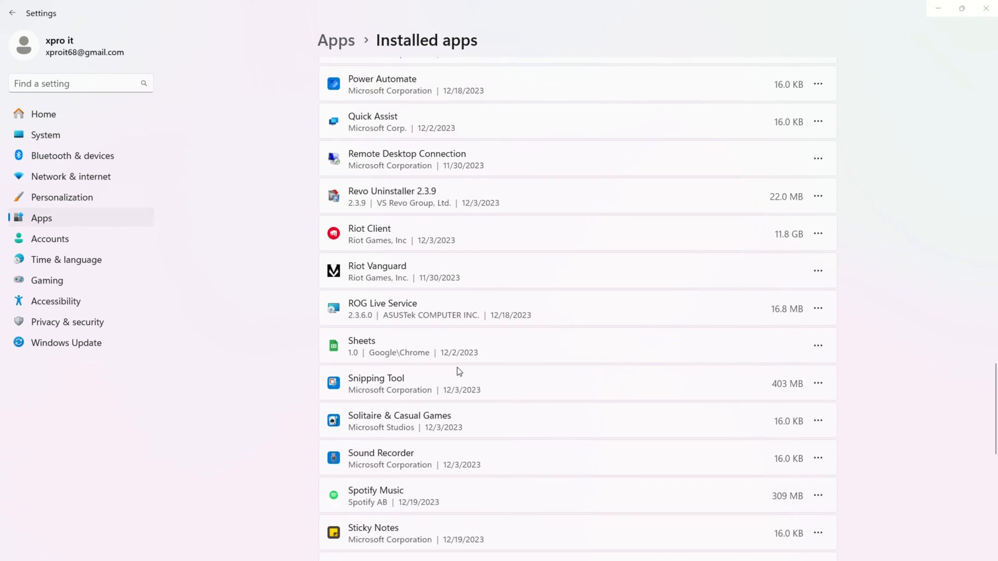
# Check that Riot Client and Riot Vanguard appear under Installed apps.
pyautogui.click(374, 549)
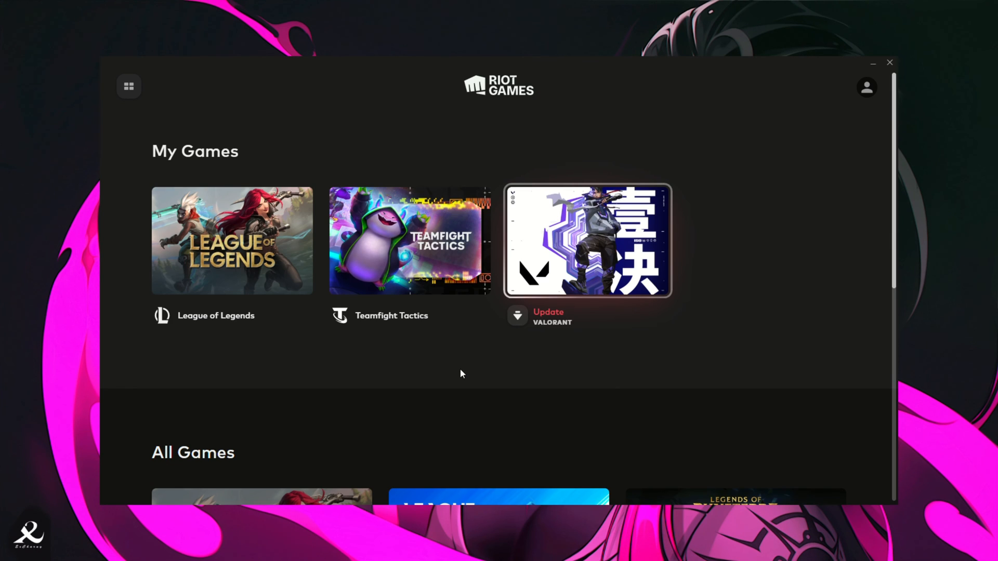
pyautogui.moveTo(568, 281)
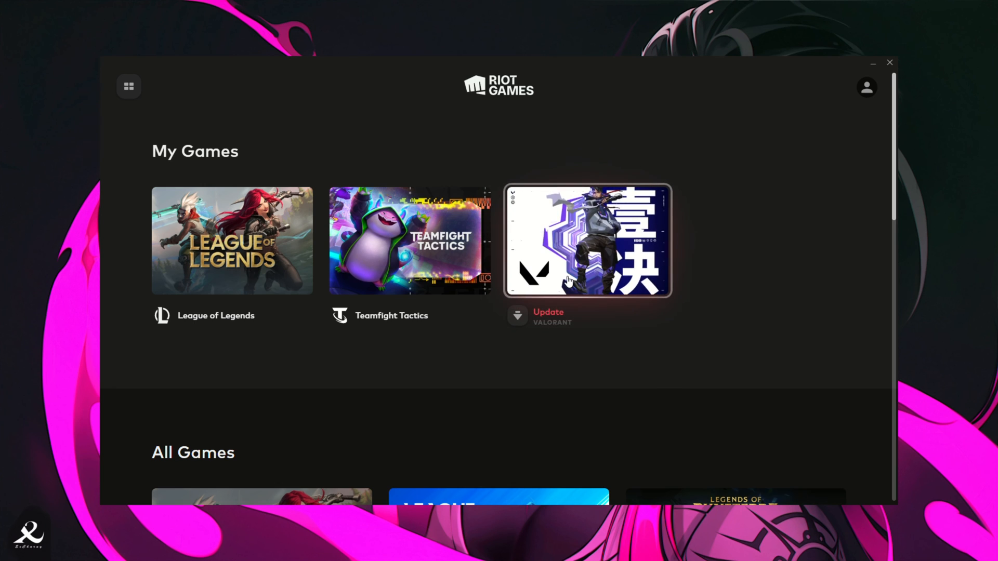
pyautogui.moveTo(570, 280)
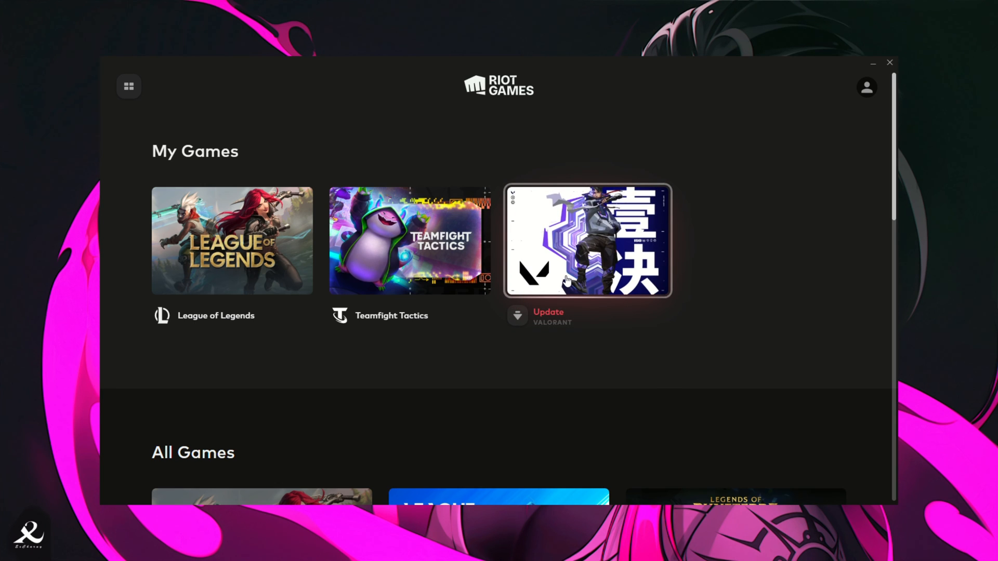
pyautogui.moveTo(566, 280)
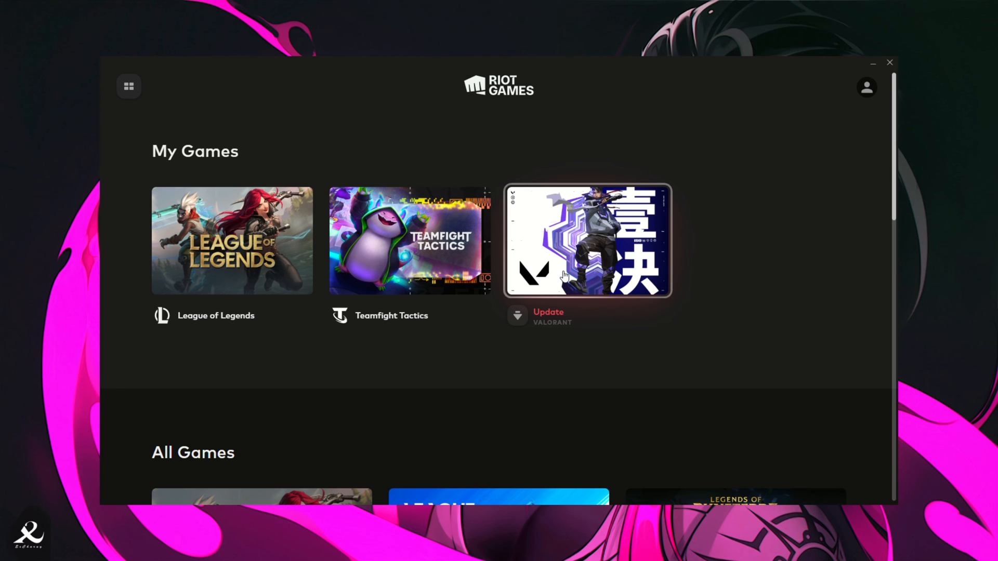
# Right-click the VALORANT tile under My Games in Riot Client.
pyautogui.rightClick(261, 304)
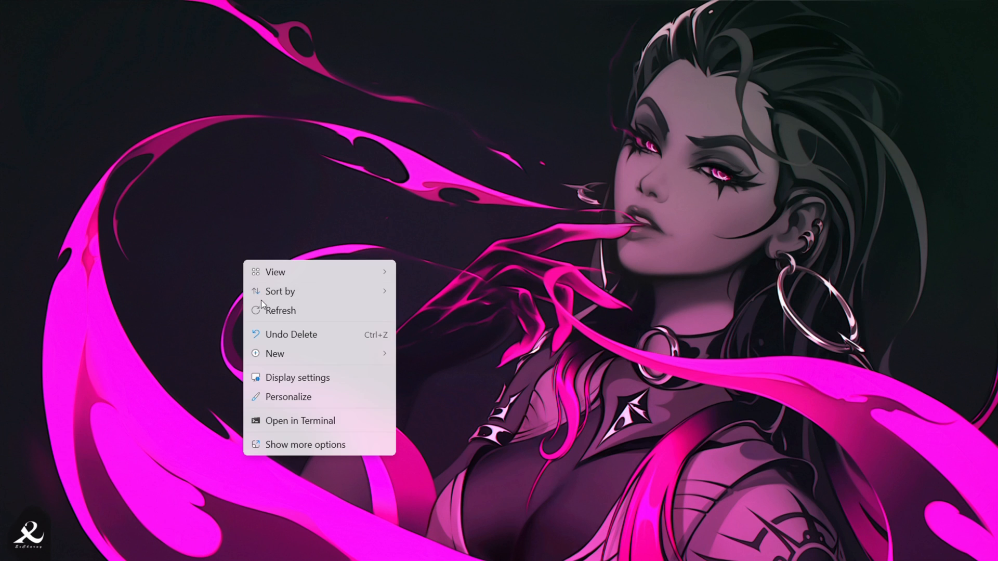
pyautogui.click(261, 298)
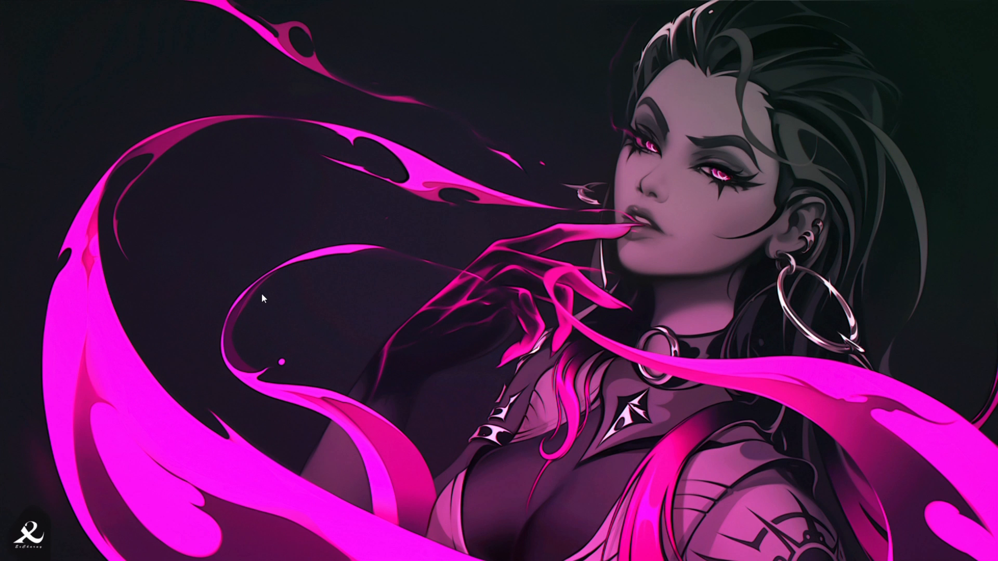